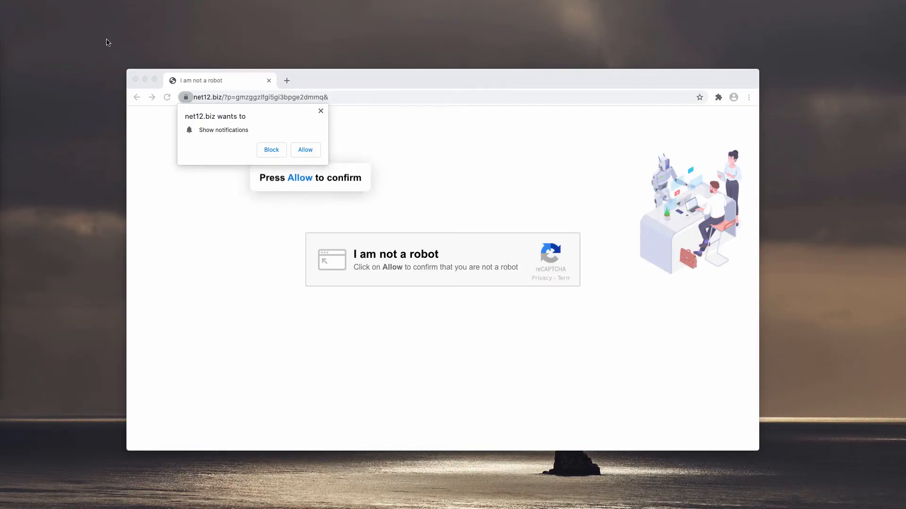
mouse_move(248, 94)
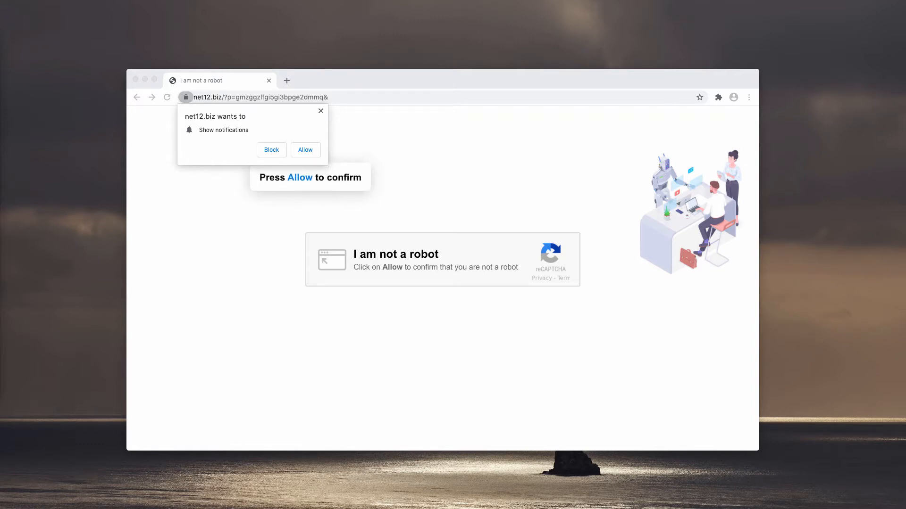
mouse_move(314, 153)
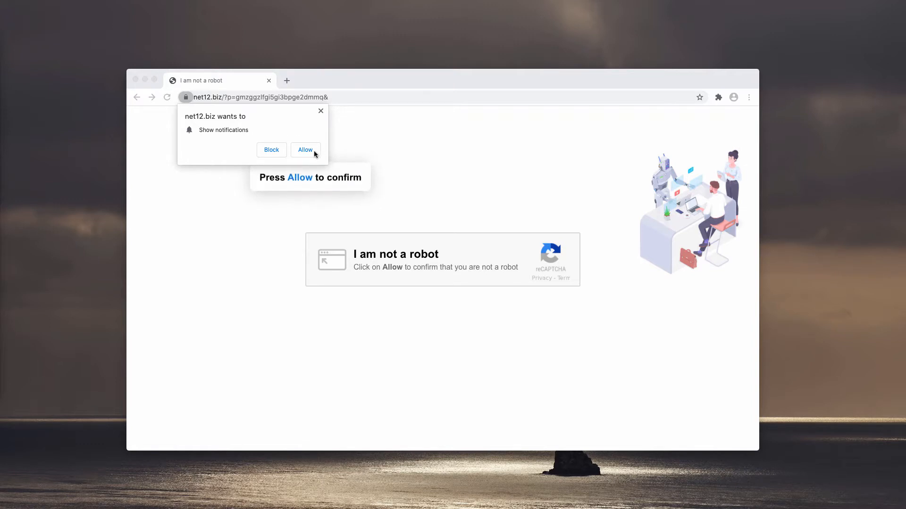
Step: Allow net12.biz to send notifications, then start a new empty tab
left_click(305, 150)
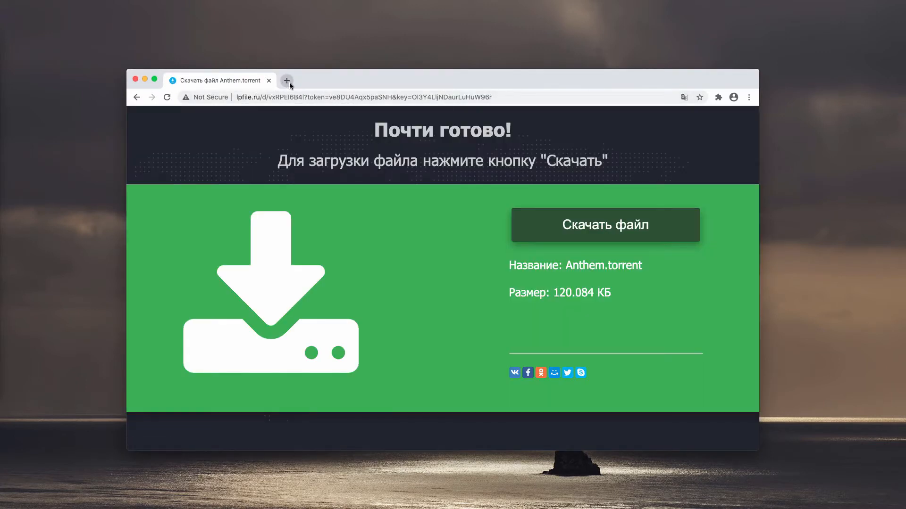
mouse_move(287, 81)
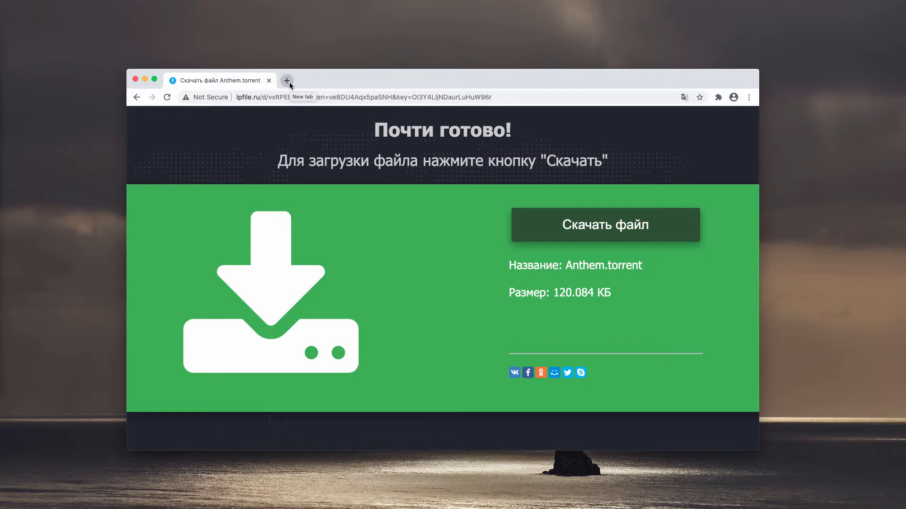
left_click(287, 80)
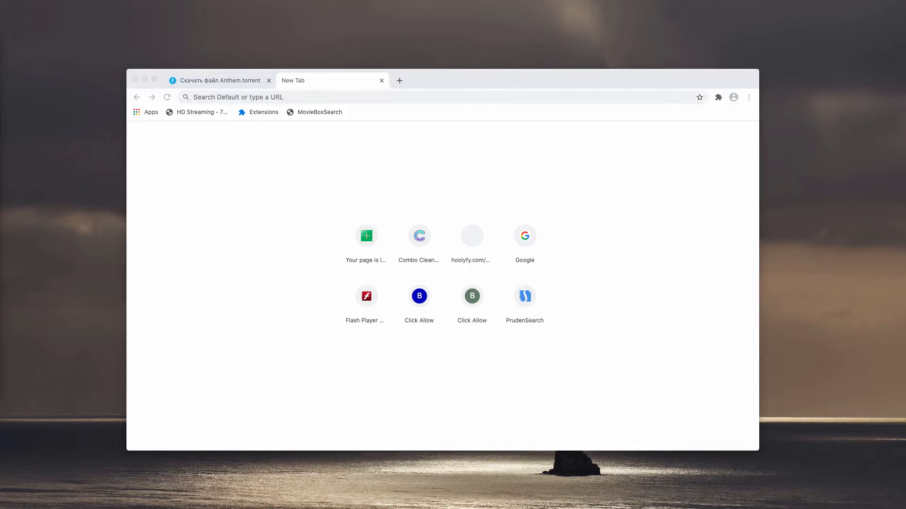
Step: Reach the Notifications list under Chrome's Site Settings
left_click(748, 97)
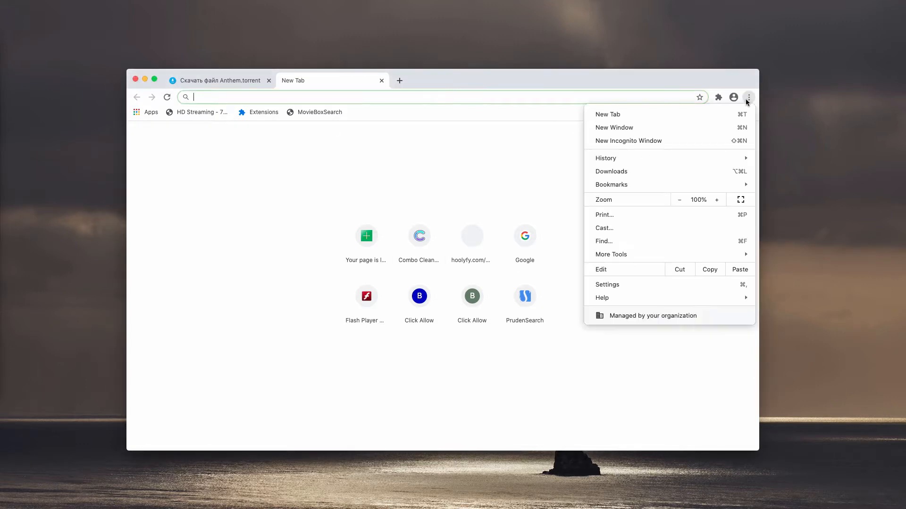
mouse_move(616, 293)
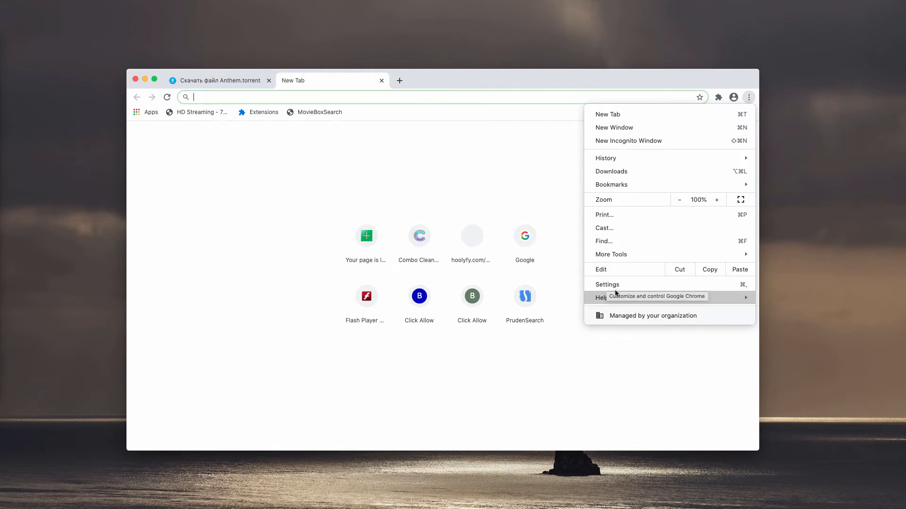
left_click(607, 284)
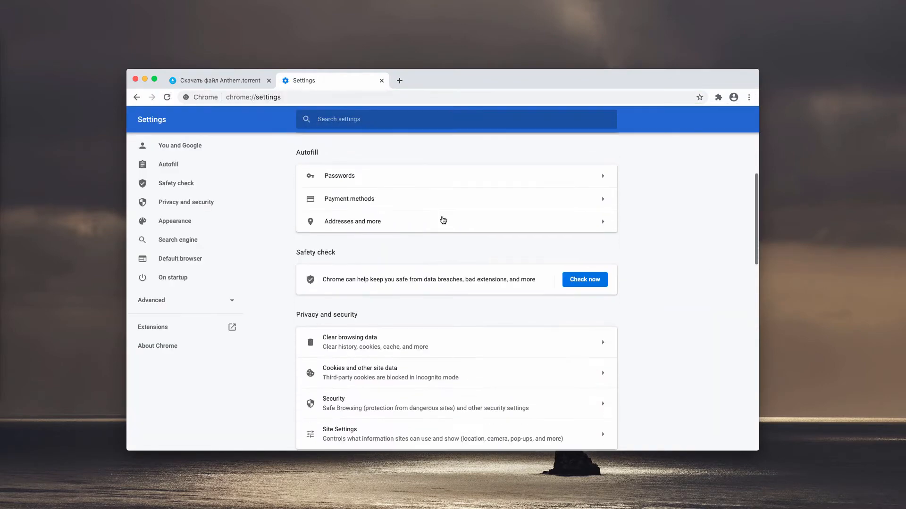
left_click(339, 430)
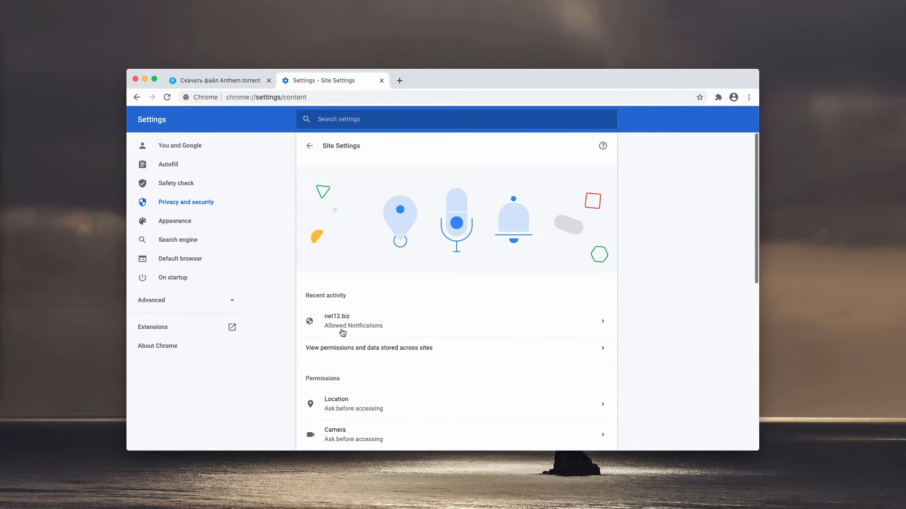
scroll("down", 3)
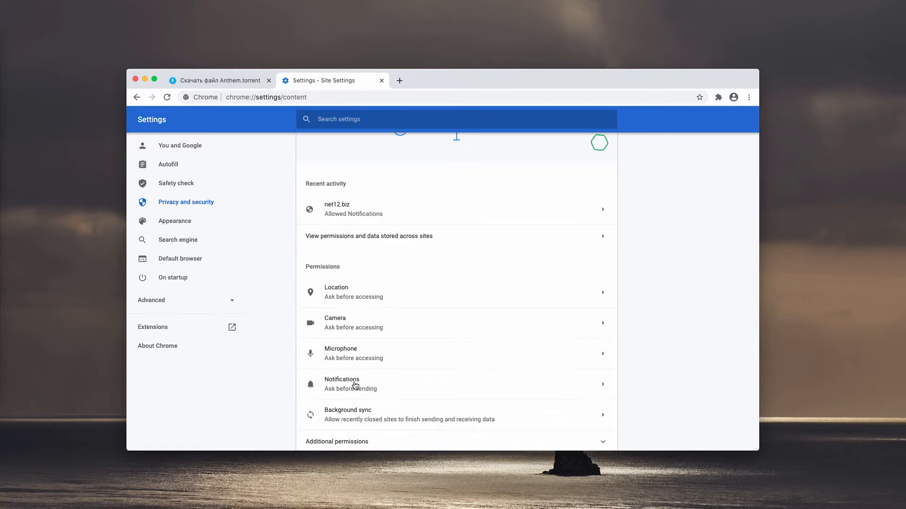
left_click(341, 384)
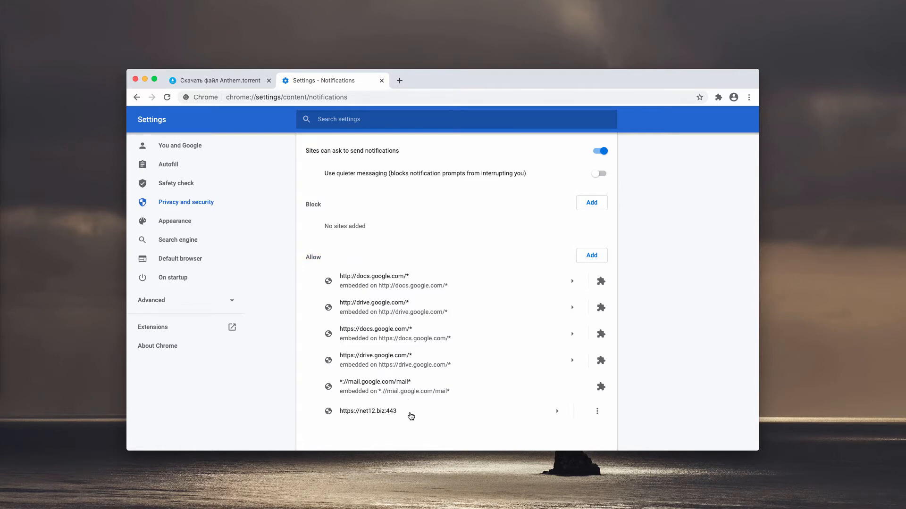
left_click(597, 411)
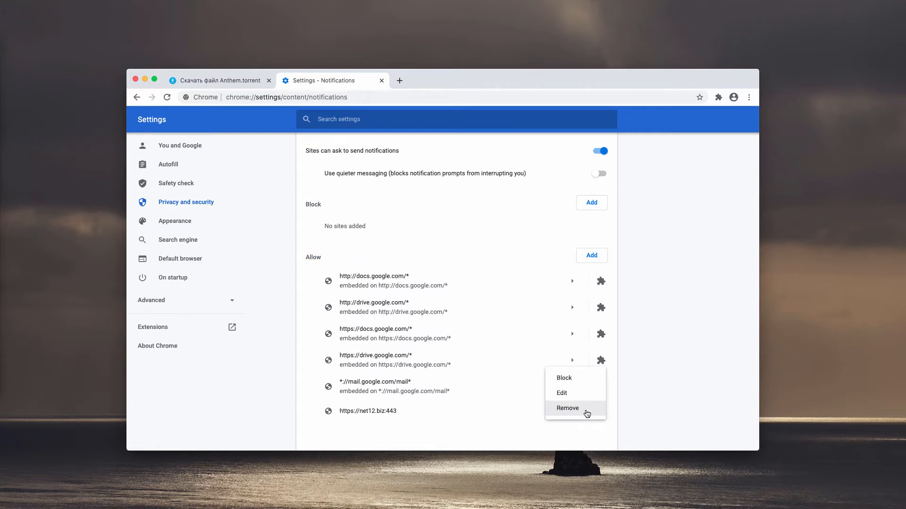
left_click(567, 408)
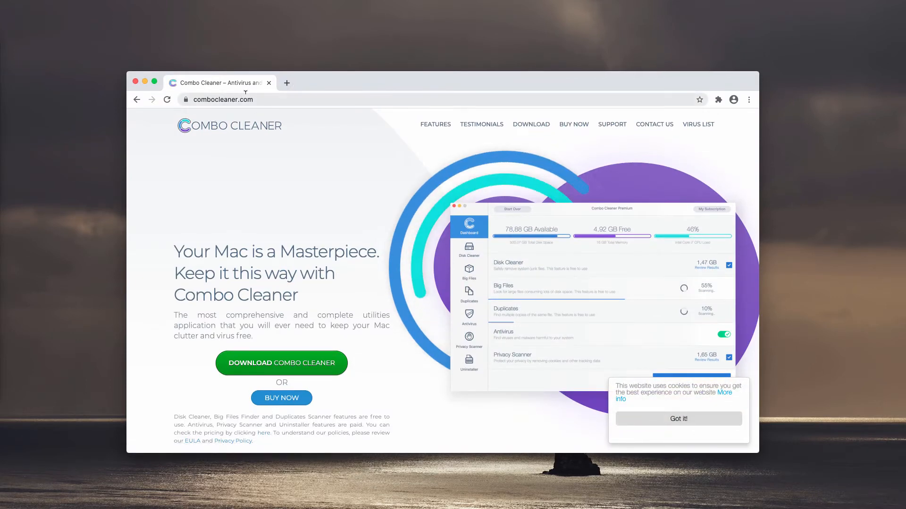
mouse_move(266, 106)
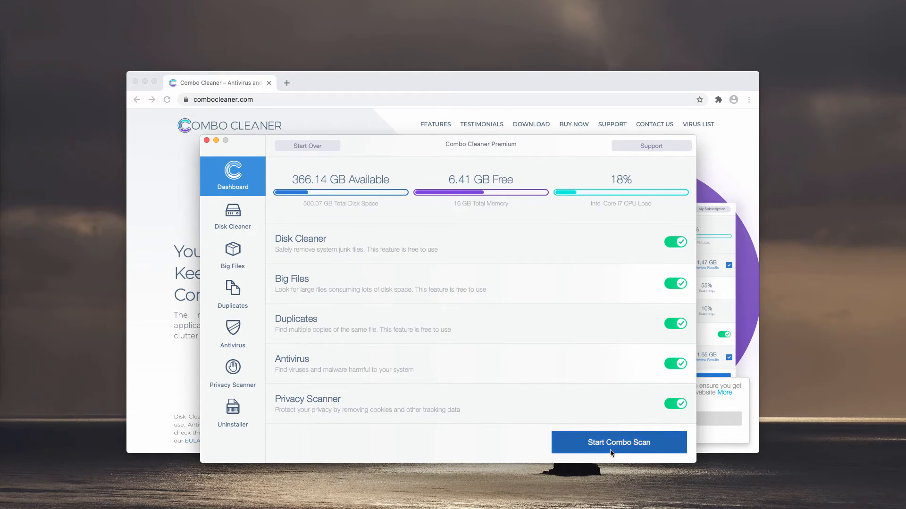
Step: Start the full Combo Cleaner scan and let it report 50 threats
left_click(618, 442)
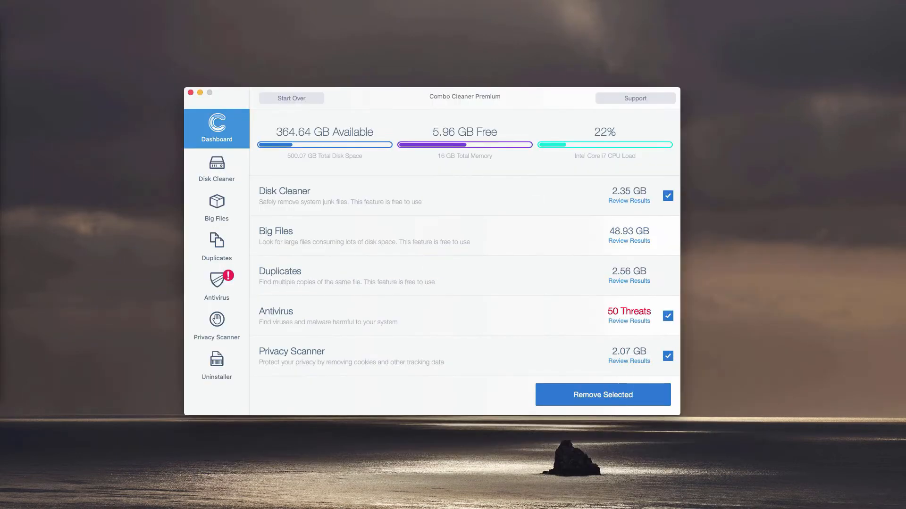
mouse_move(459, 87)
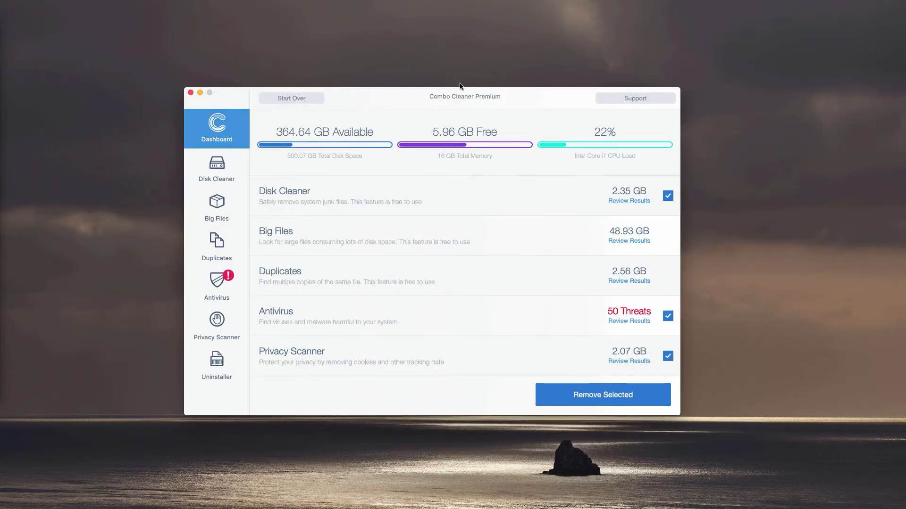
mouse_move(527, 97)
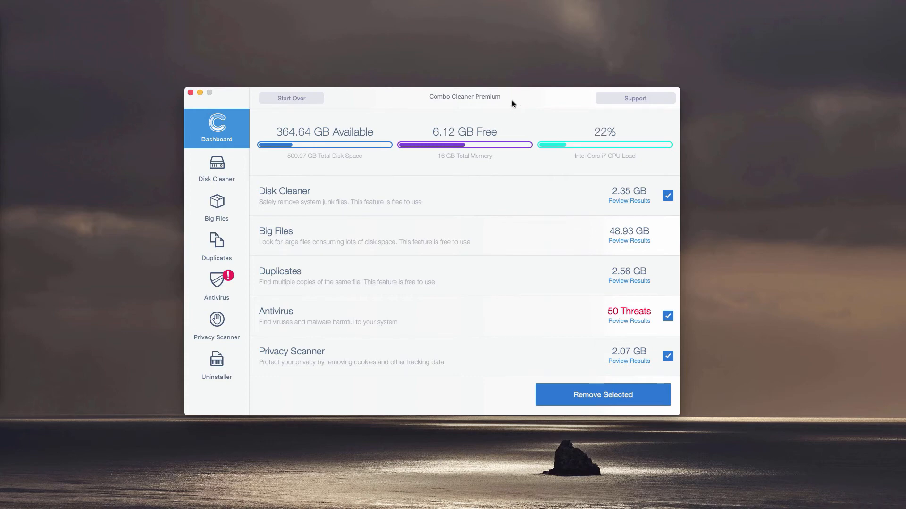
mouse_move(400, 166)
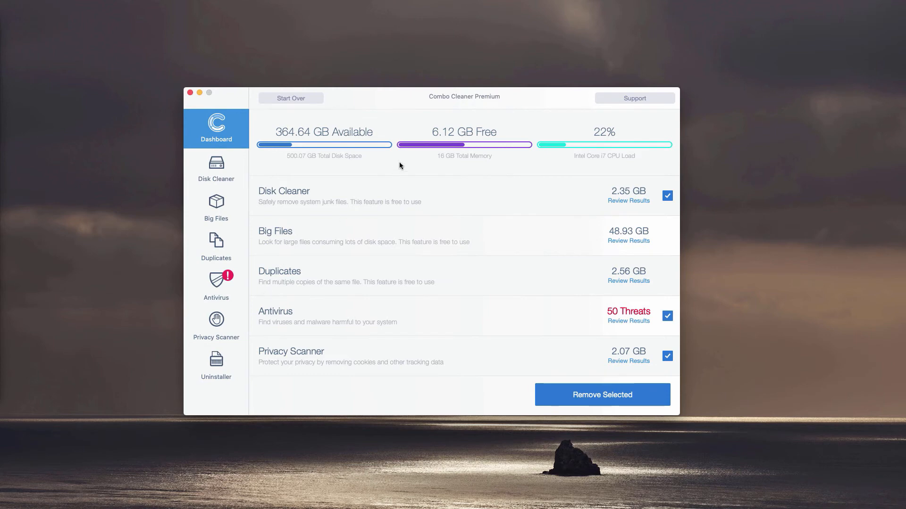
mouse_move(367, 313)
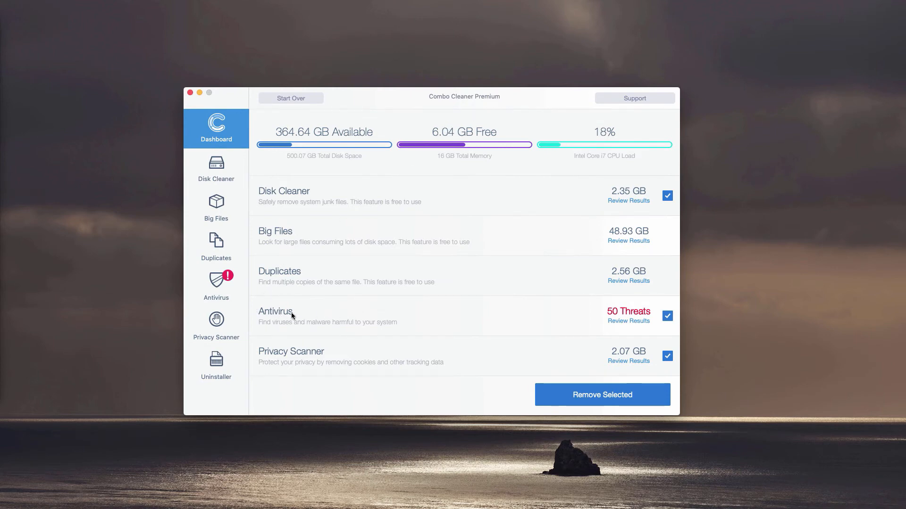
mouse_move(634, 327)
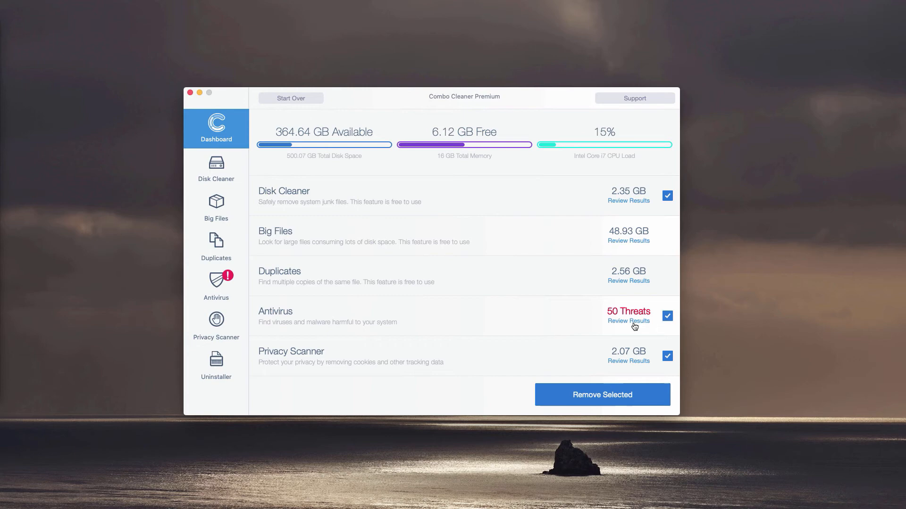
Step: Review the 50 adware threats and bring up actions for FrequencySkill.app.zip
left_click(628, 321)
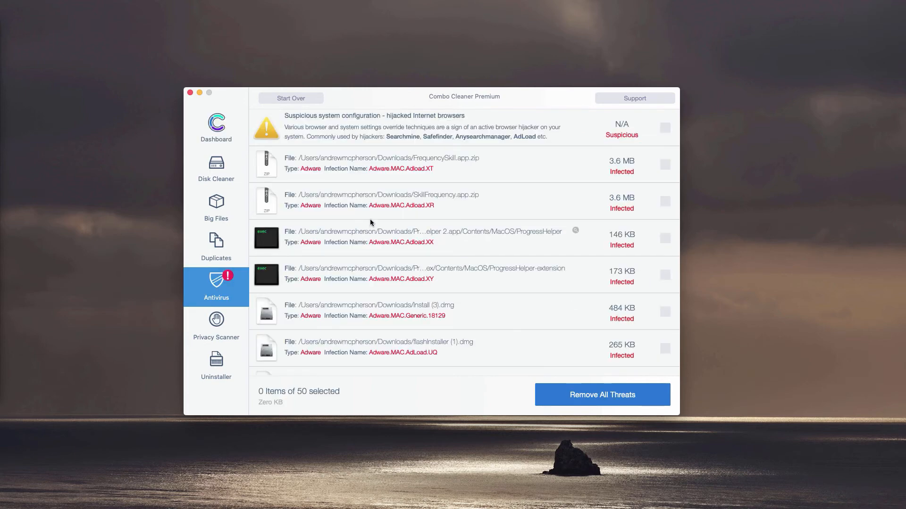
mouse_move(380, 218)
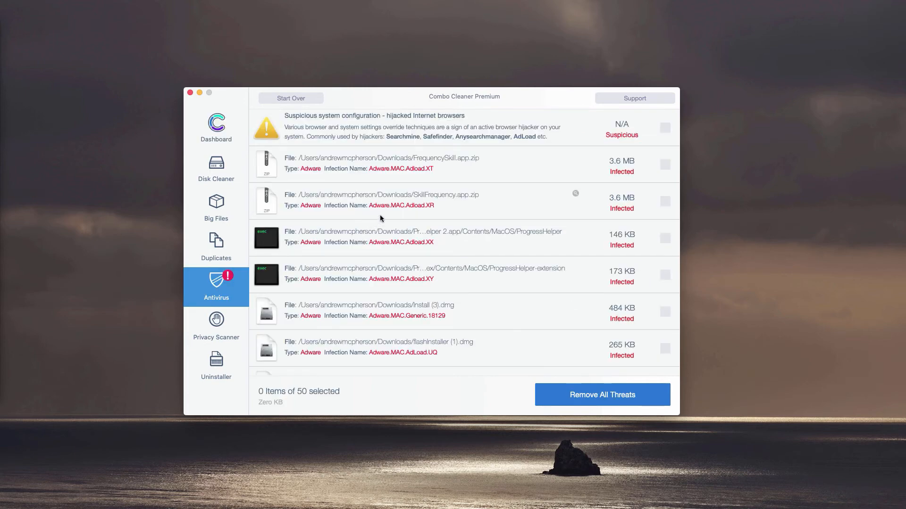
mouse_move(419, 274)
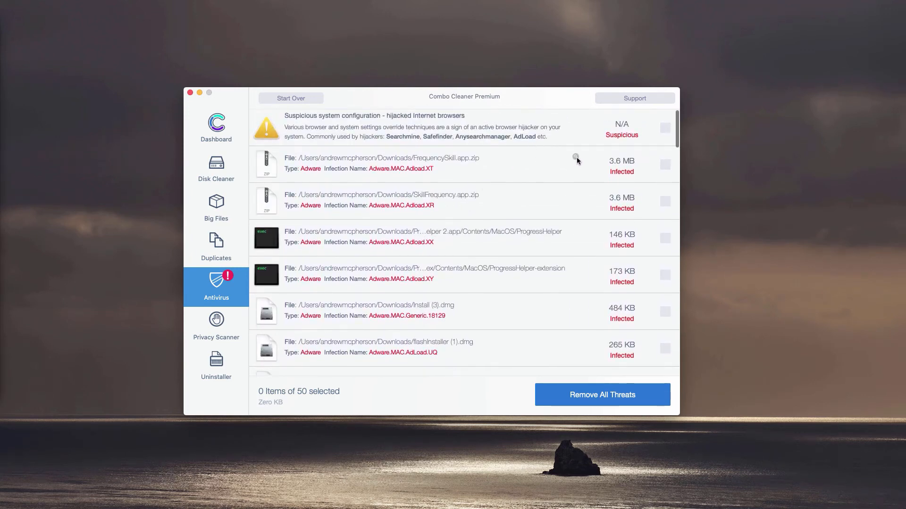
mouse_move(544, 168)
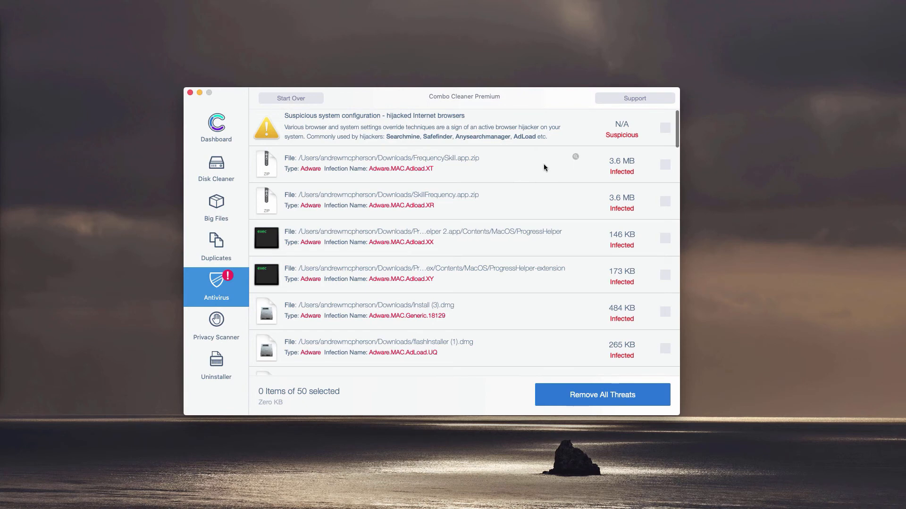
mouse_move(571, 161)
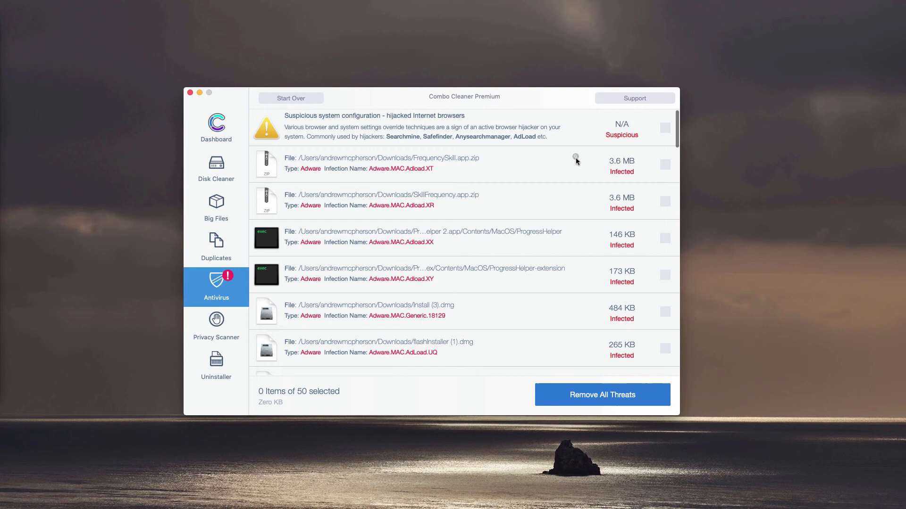
mouse_move(576, 156)
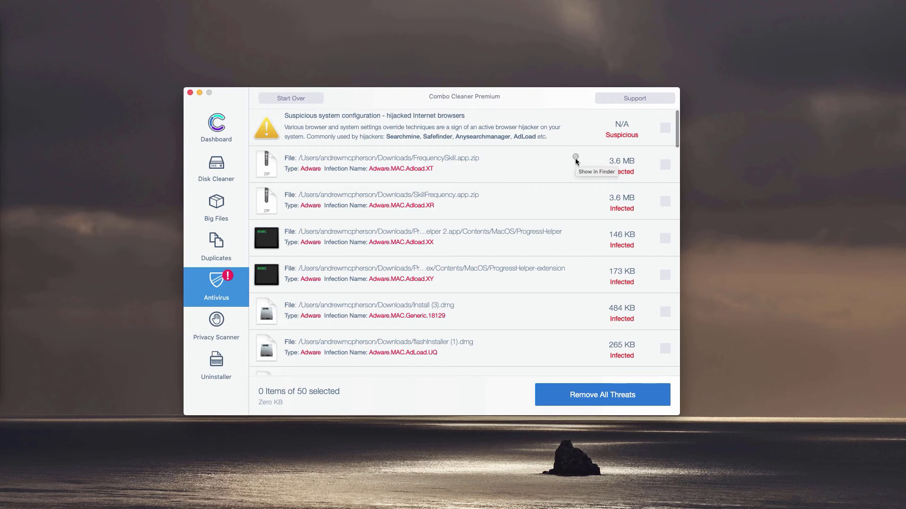
mouse_move(575, 161)
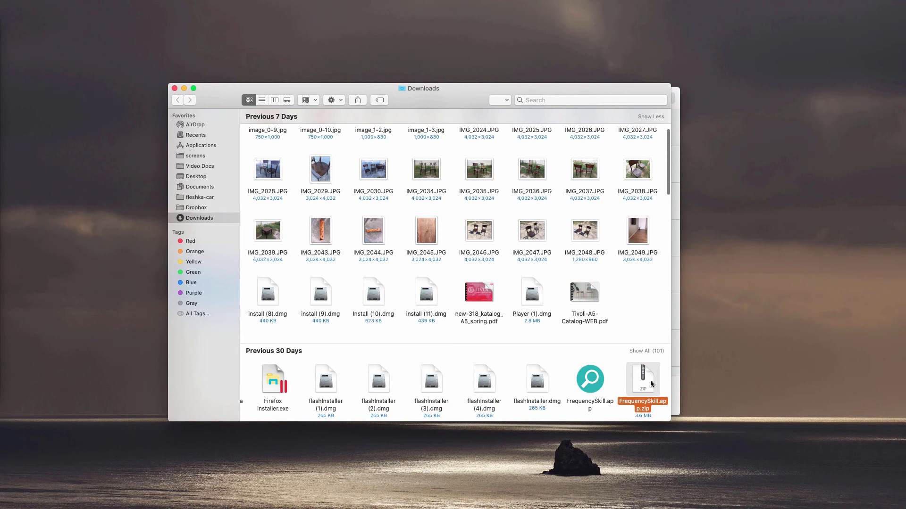
right_click(643, 387)
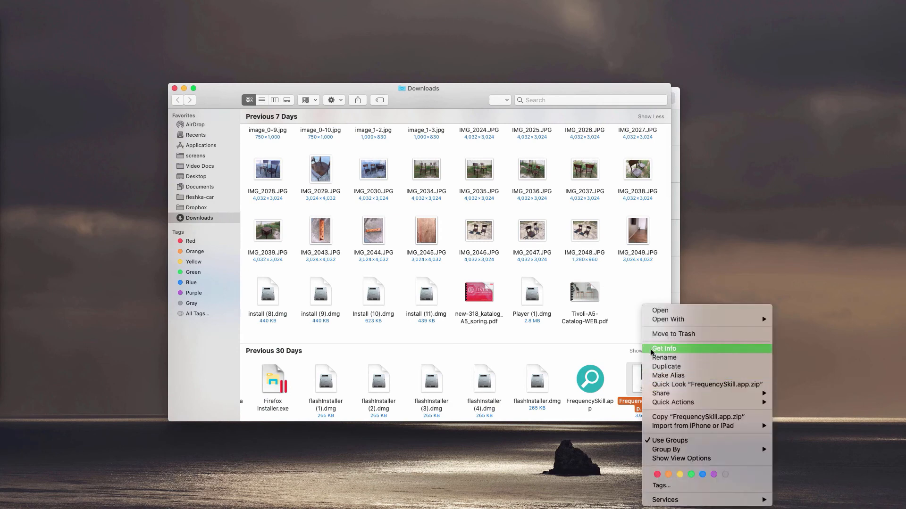
mouse_move(673, 334)
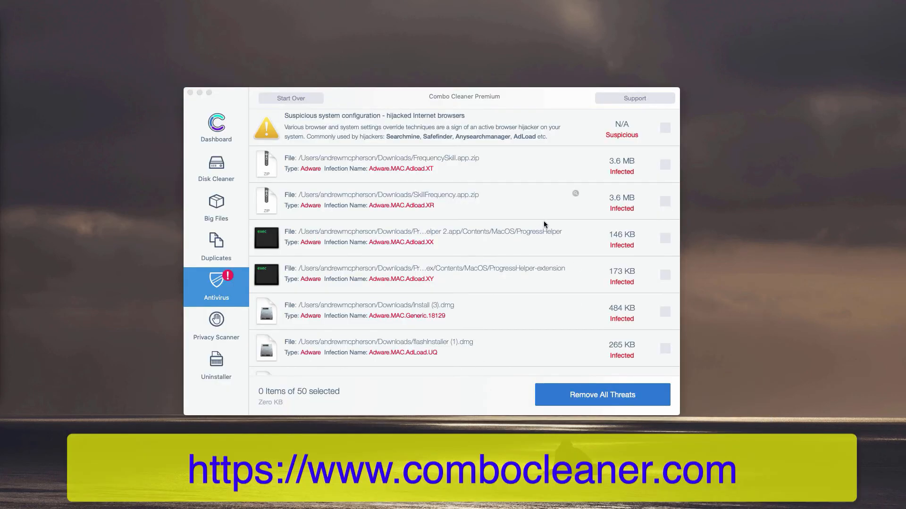
mouse_move(579, 163)
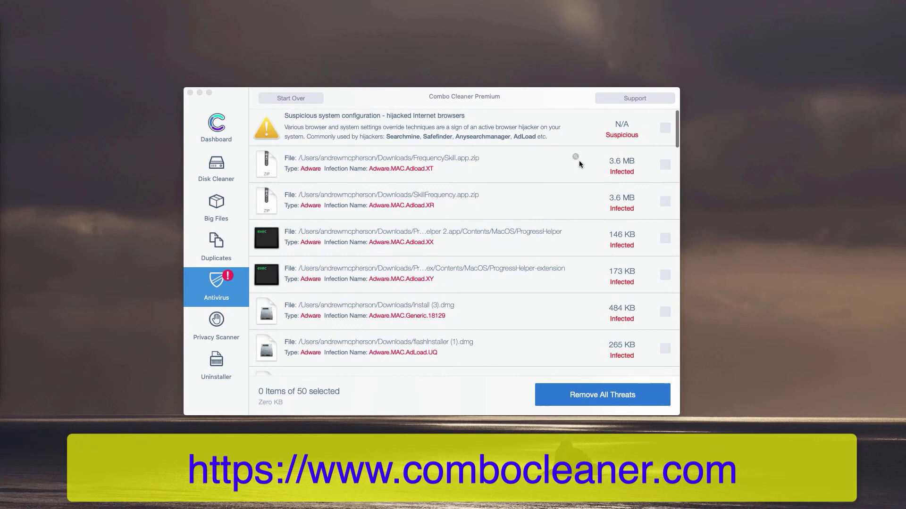
mouse_move(575, 162)
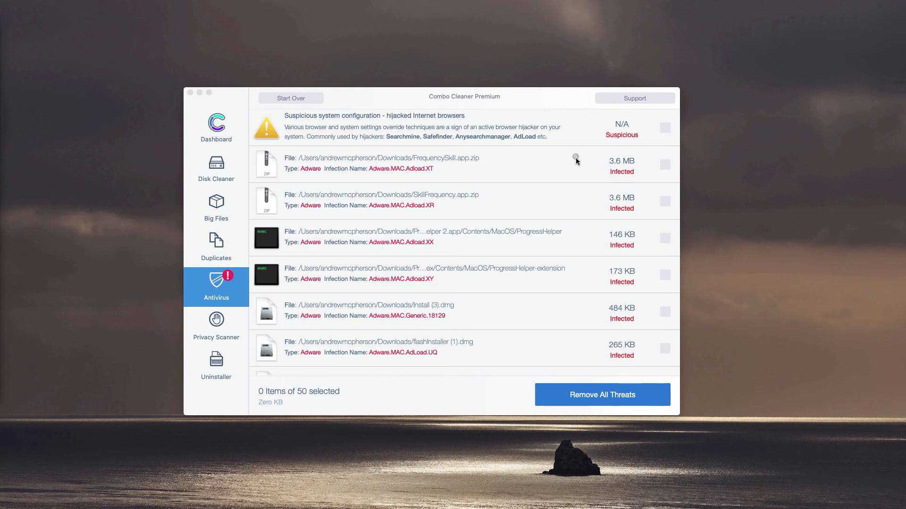
mouse_move(575, 196)
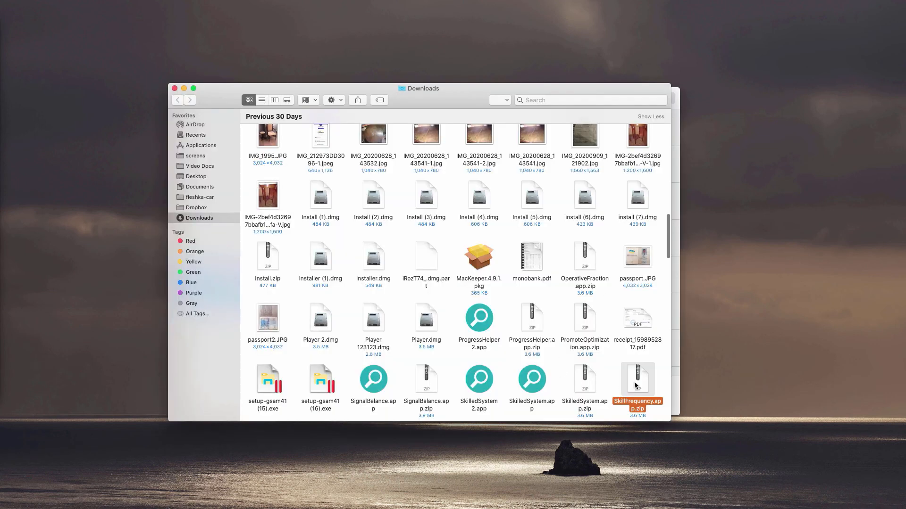
scroll("down", 3)
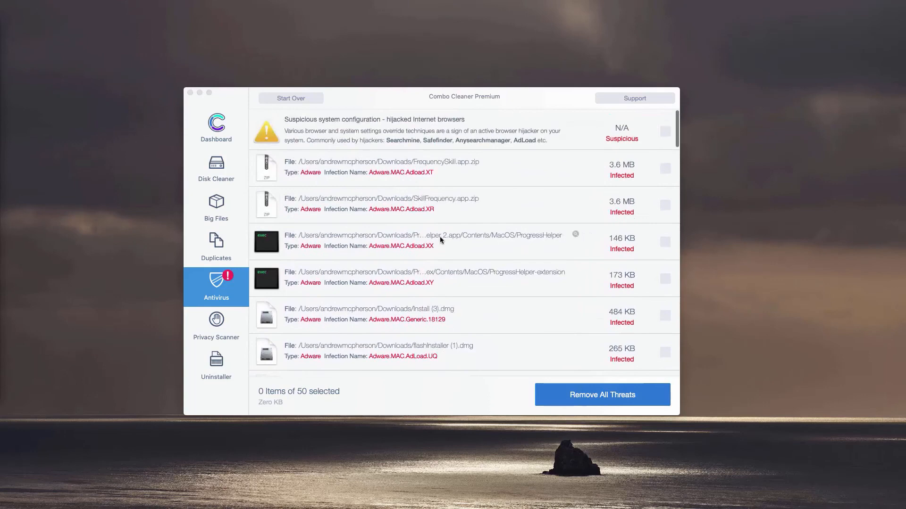
scroll("up", 3)
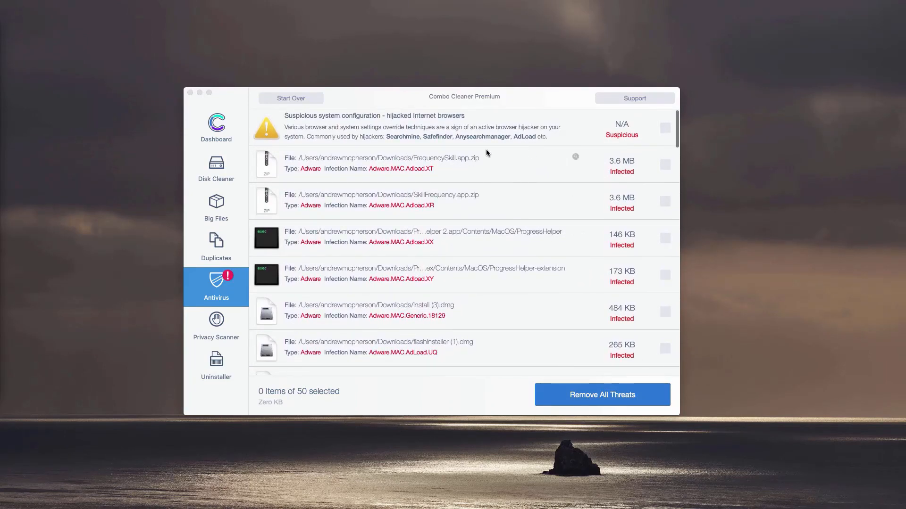
mouse_move(507, 101)
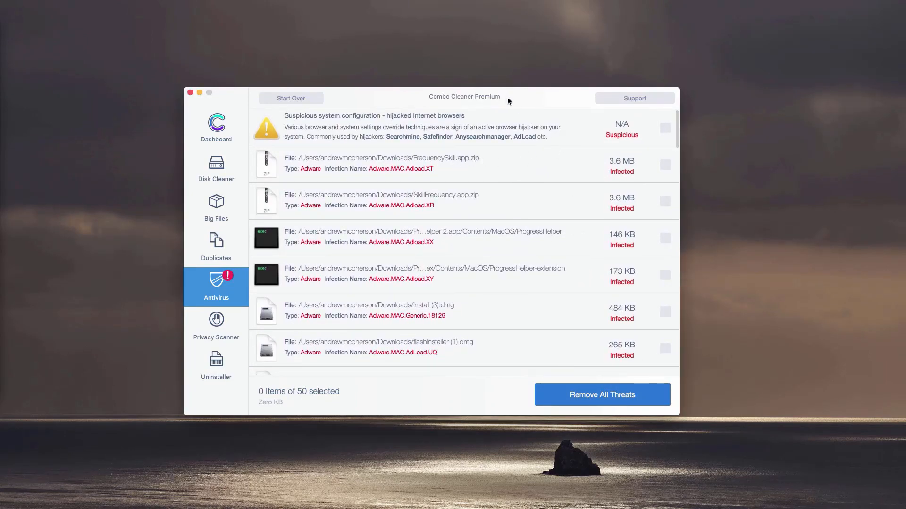